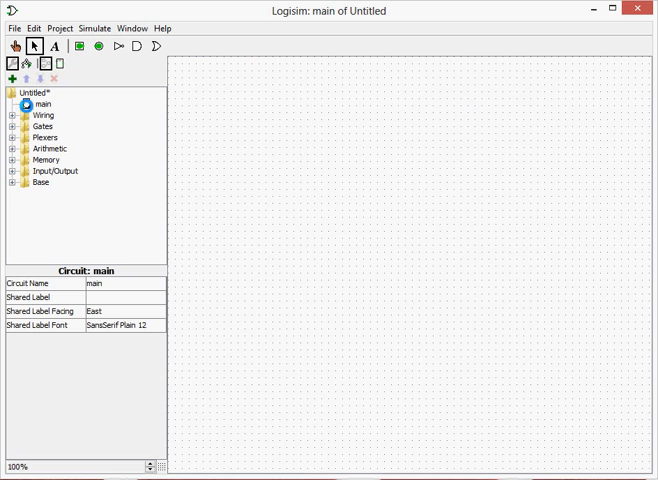
Add a new circuit named Nrfd from the project's Add Circuit command.
right_click(30, 92)
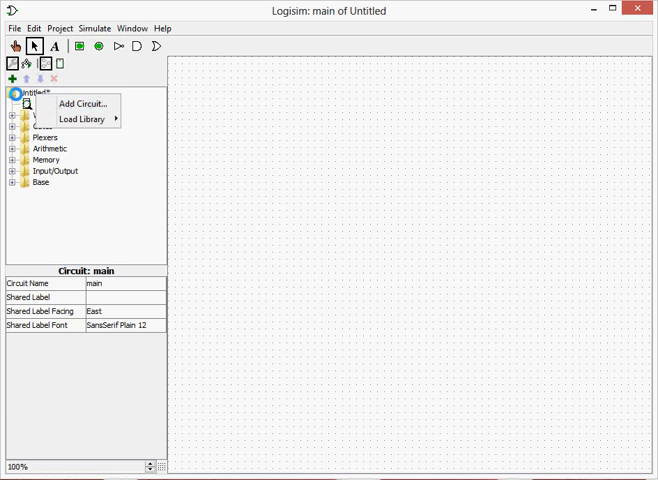
mouse_move(70, 103)
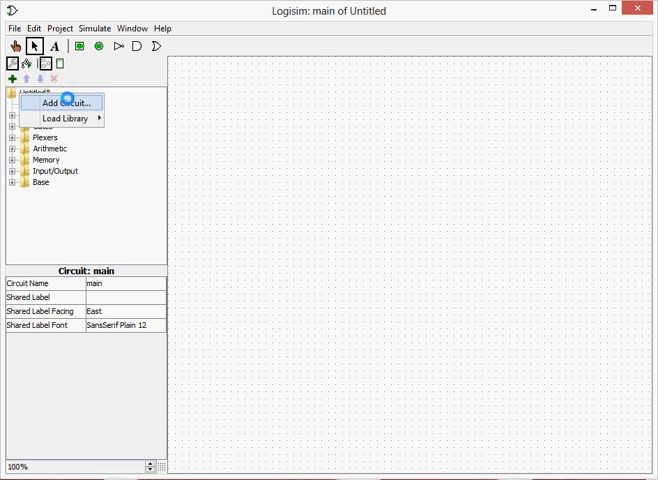
click(66, 101)
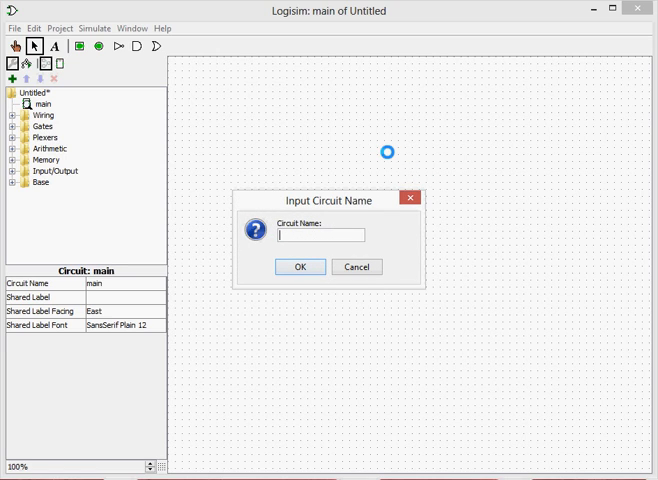
text(Nrfd)
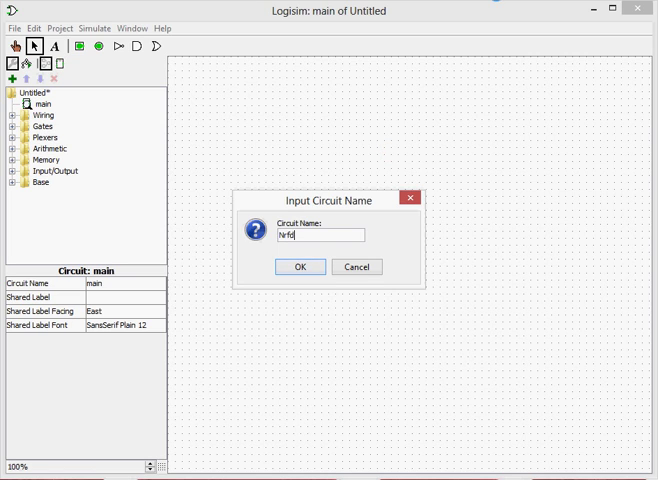
click(300, 266)
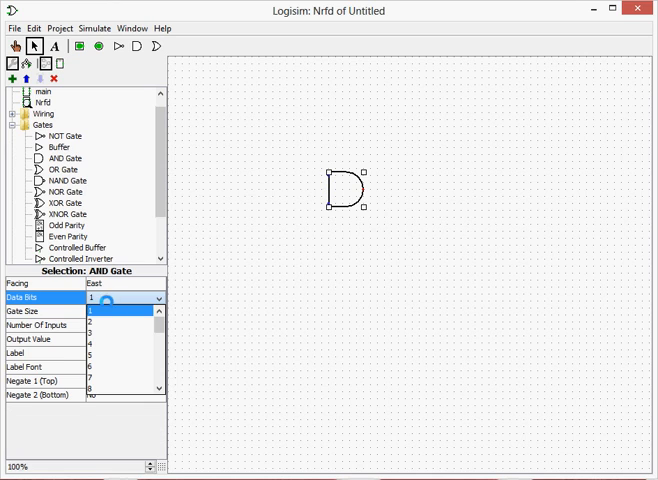
Leave the Nrfd AND gate at 1 data bit and reopen main.
click(90, 311)
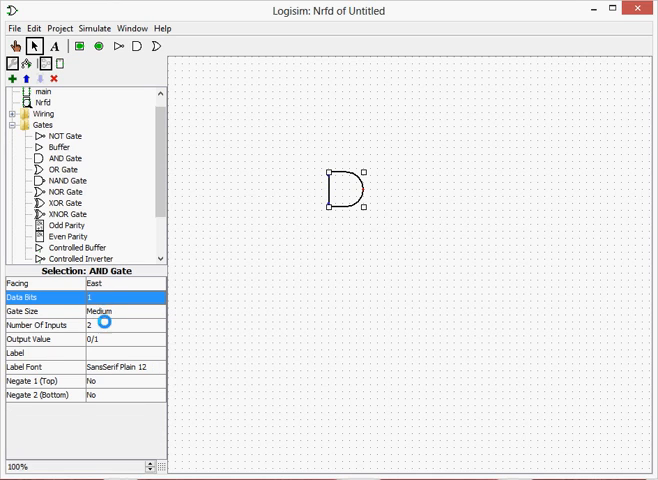
click(120, 311)
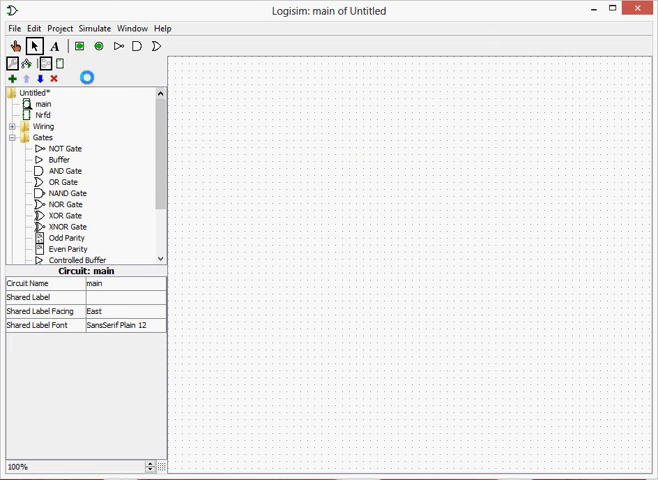
Inside Nrfd, place two input pins wired into the AND gate, then return to main.
double_click(43, 114)
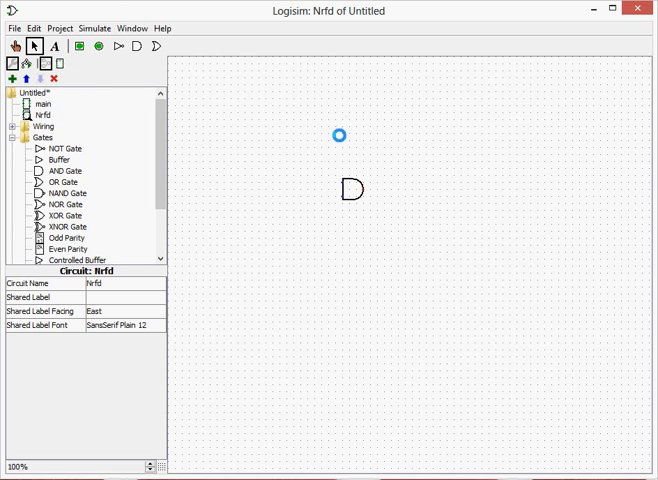
click(95, 48)
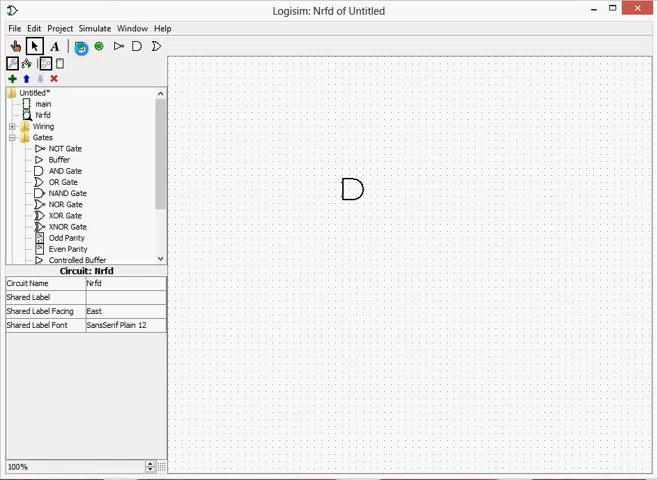
click(79, 49)
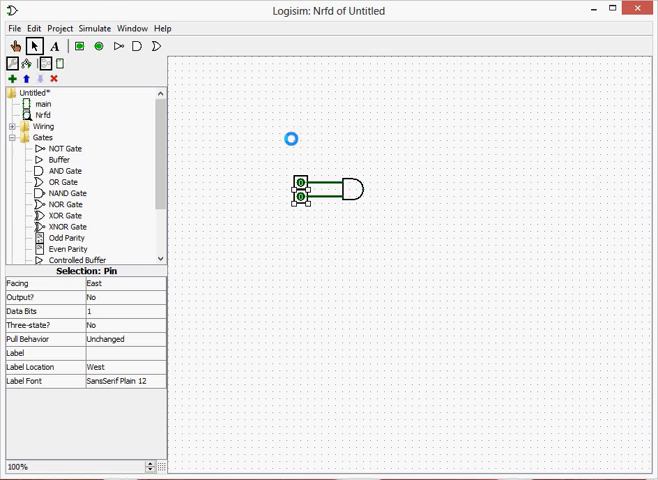
click(97, 48)
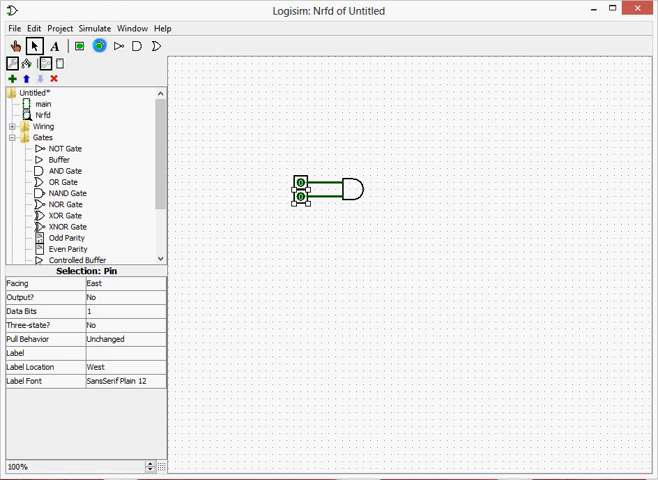
mouse_move(99, 48)
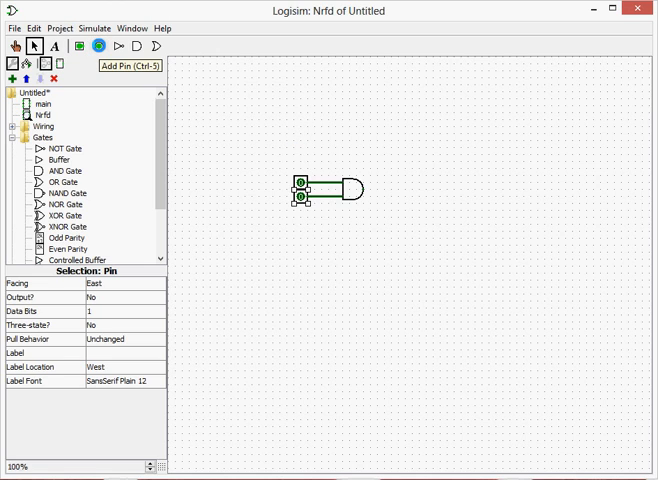
click(99, 46)
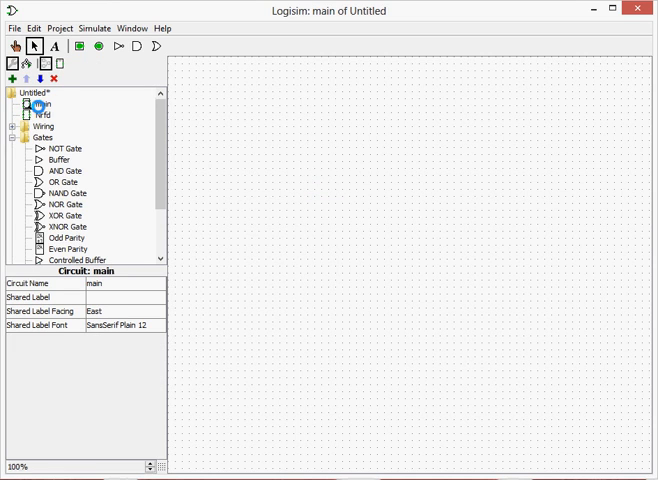
Place an Nrfd block in main with two input pins and its output driving an LED.
click(45, 113)
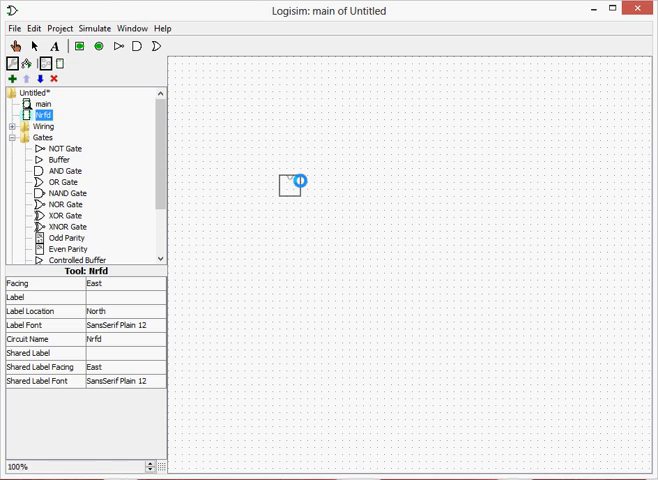
click(33, 47)
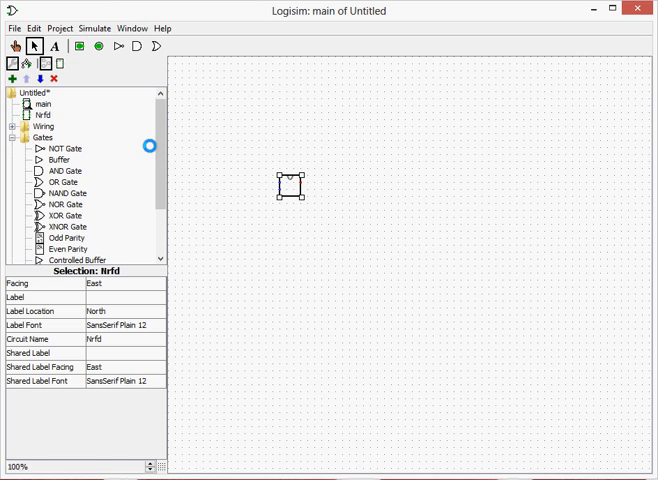
click(78, 46)
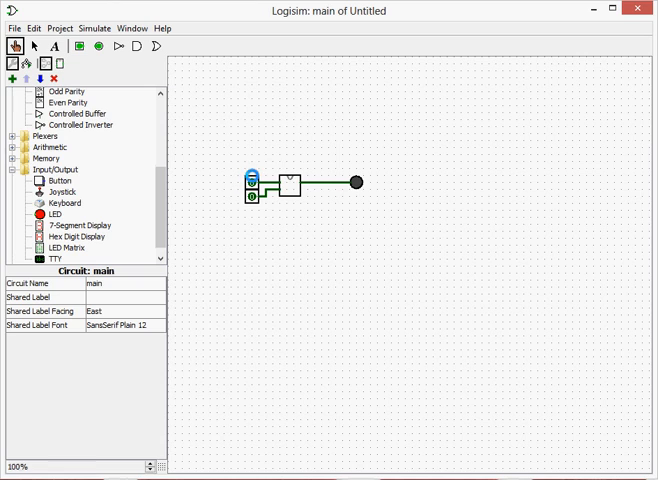
click(252, 183)
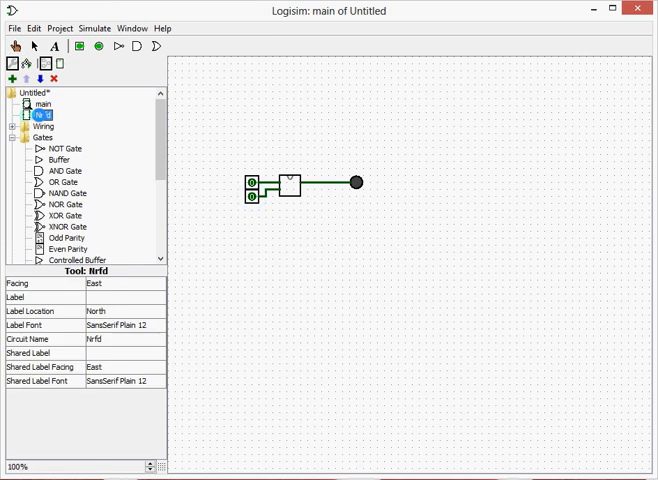
Reopen Nrfd to view its two input pins, AND gate and output pin.
double_click(39, 114)
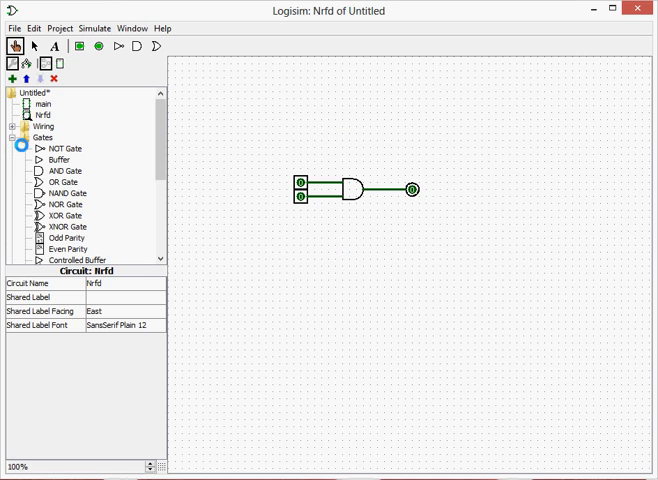
click(42, 104)
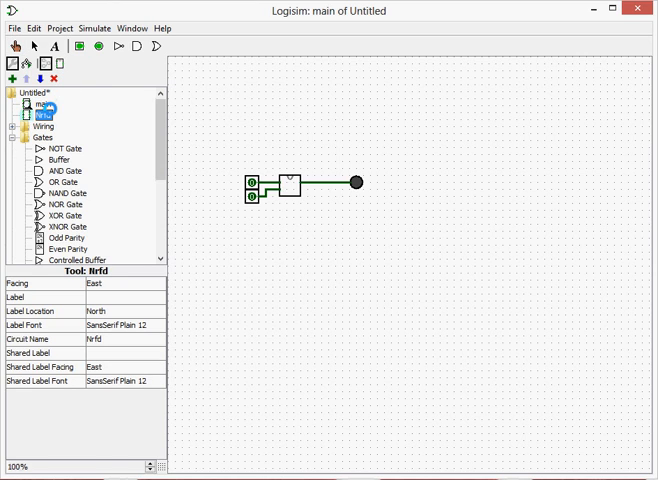
double_click(45, 115)
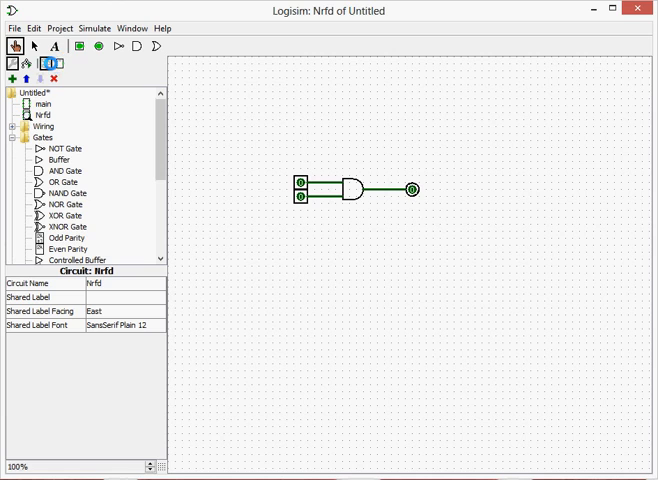
mouse_move(57, 62)
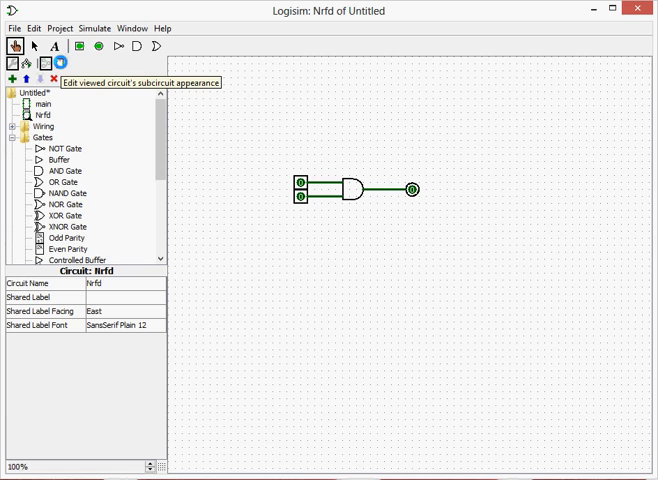
Redraw Nrfd's appearance: enlarge the rectangle, add a rounded box and the text 'lek'.
click(58, 62)
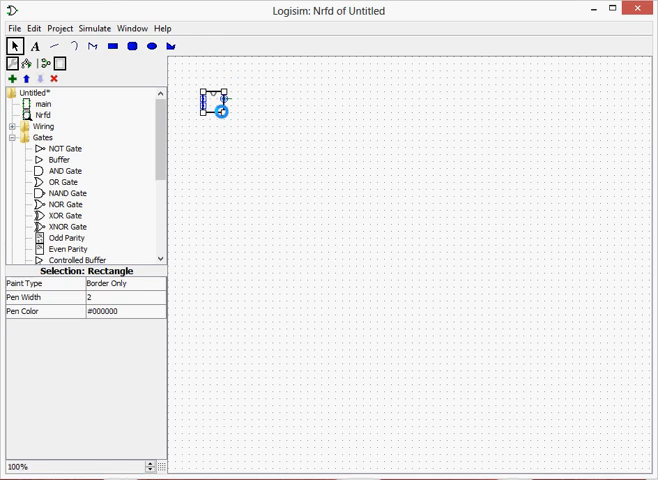
drag(205, 95, 430, 237)
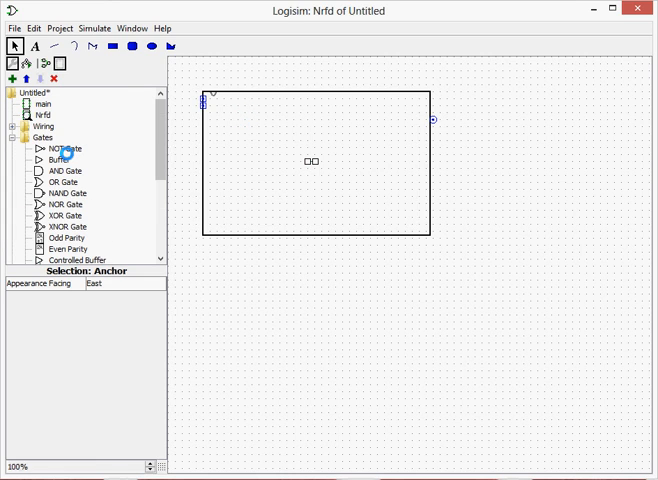
click(120, 50)
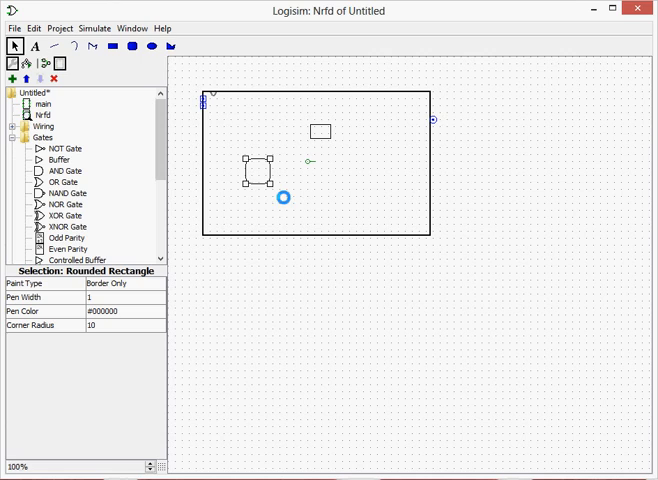
click(34, 50)
text(Cabbage is cab)
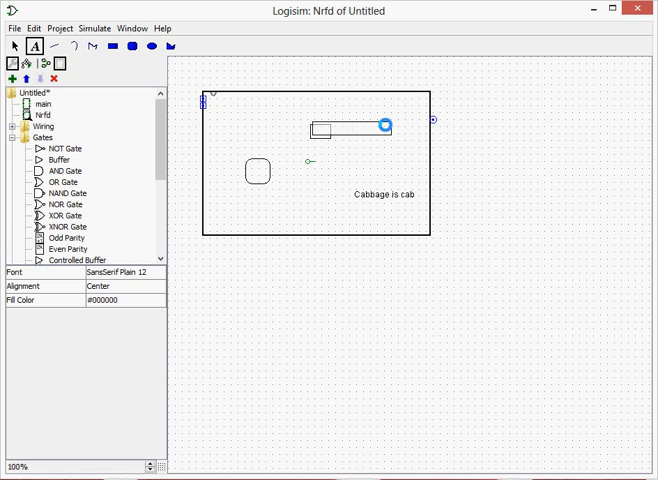
text(lek)
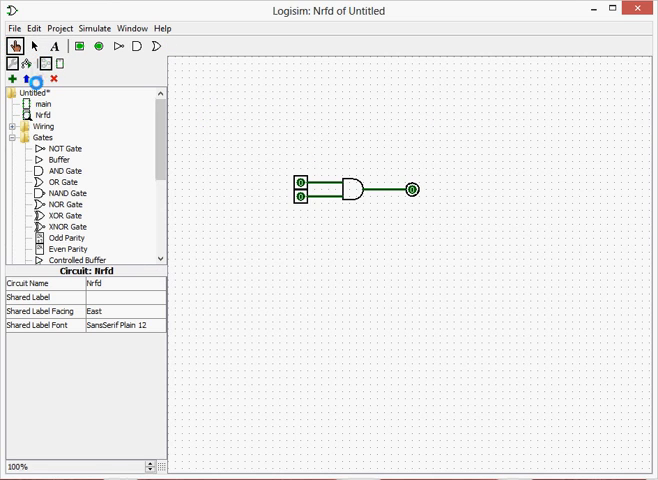
Open main and delete the Nrfd block and LED from its canvas.
click(44, 103)
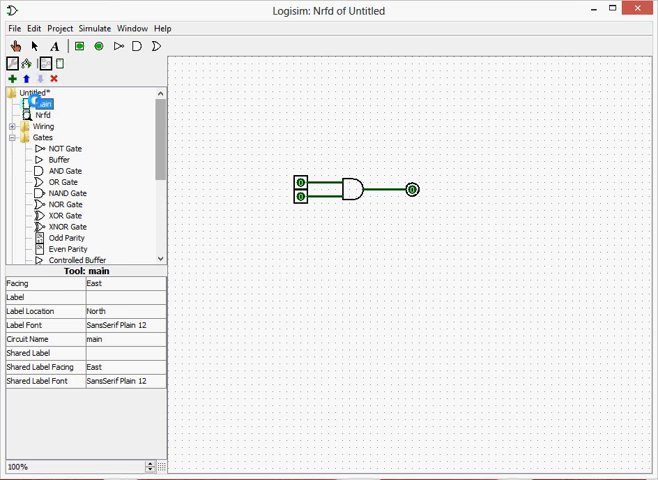
double_click(44, 114)
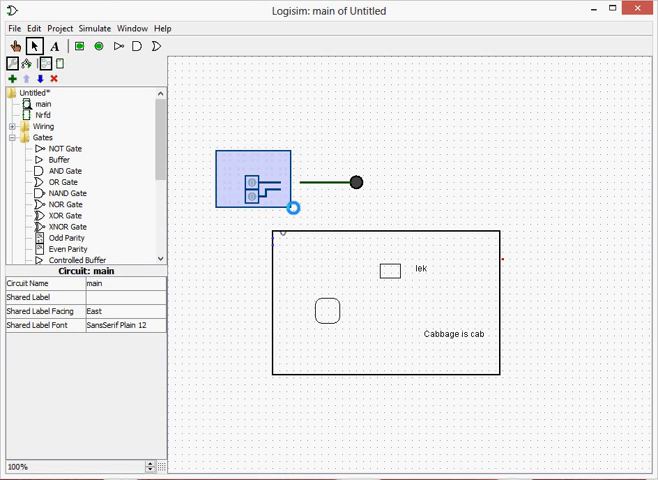
drag(258, 182, 252, 247)
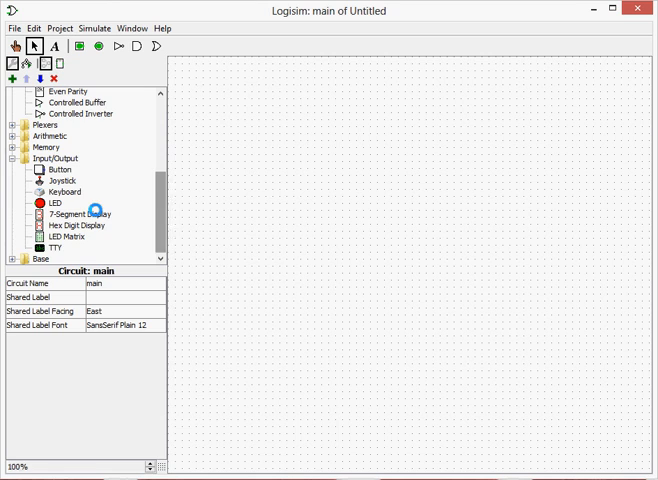
Place a TTY terminal on main, keeping its Trigger at Rising Edge.
click(52, 247)
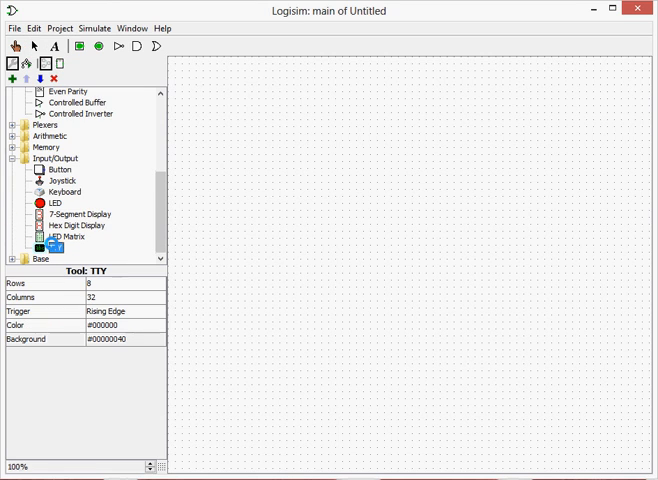
click(386, 188)
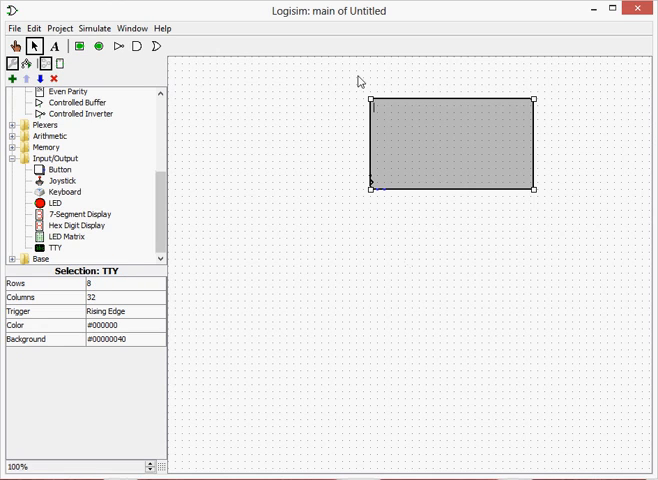
mouse_move(50, 319)
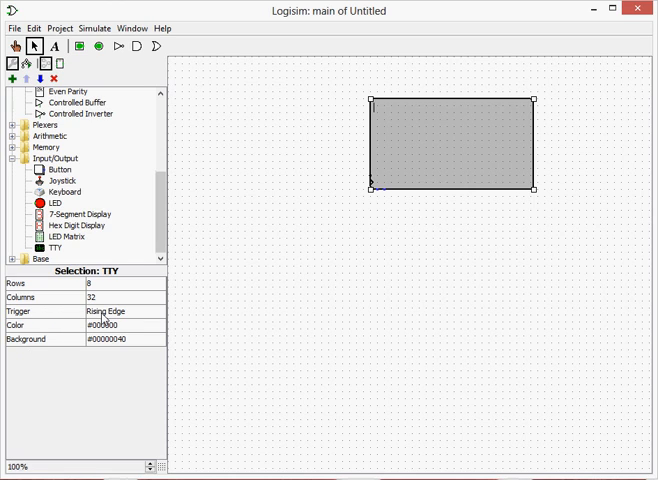
click(125, 311)
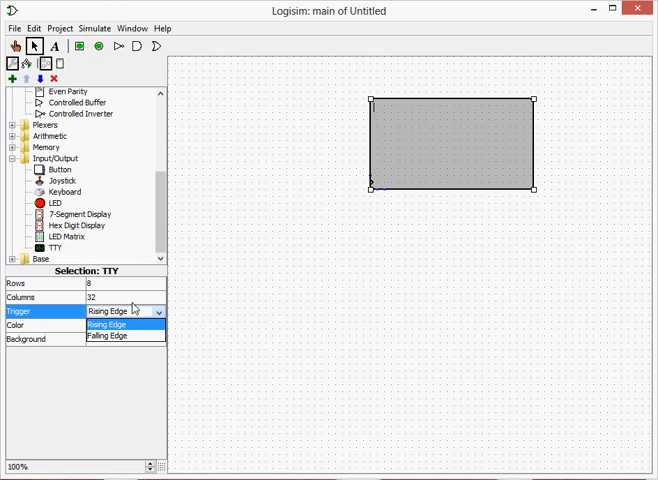
click(108, 323)
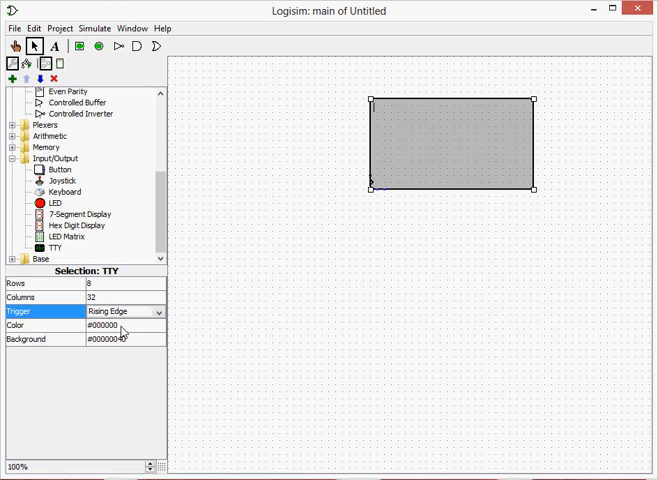
mouse_move(108, 351)
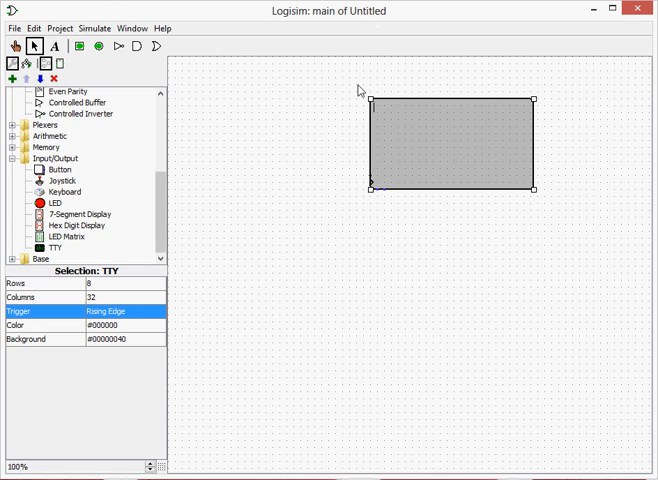
mouse_move(374, 178)
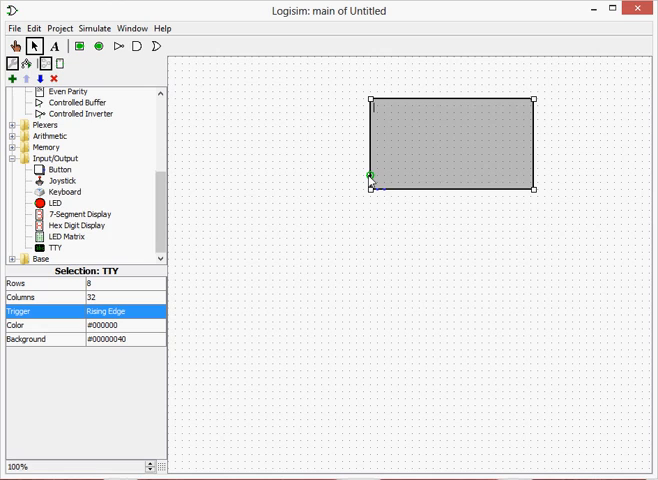
mouse_move(371, 177)
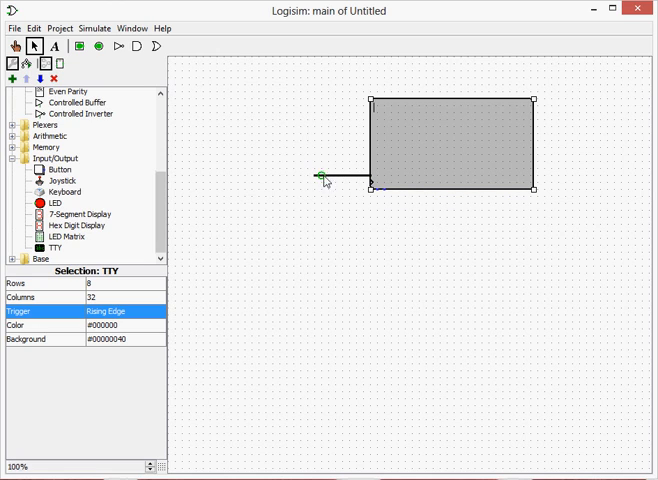
mouse_move(372, 184)
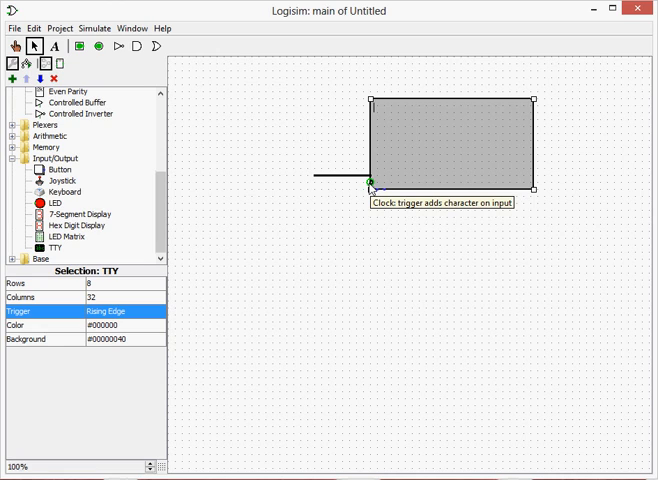
mouse_move(364, 188)
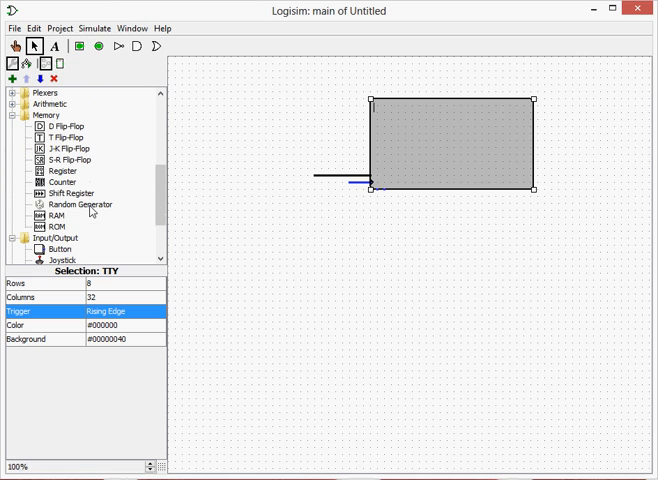
Place a Random Generator on the terminal's data wire and set it to 7 data bits.
click(80, 204)
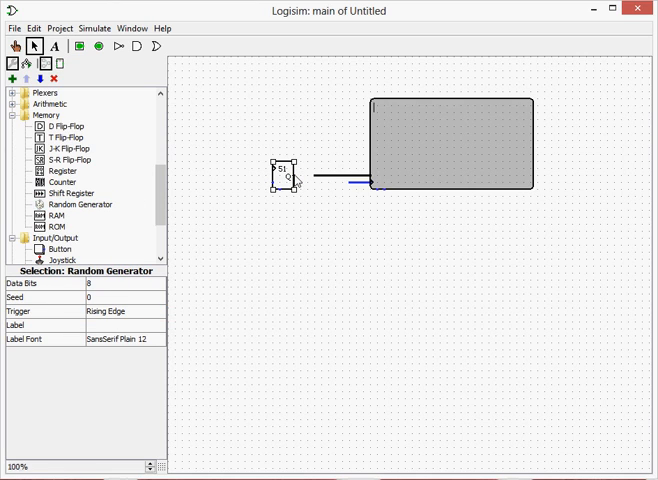
click(295, 172)
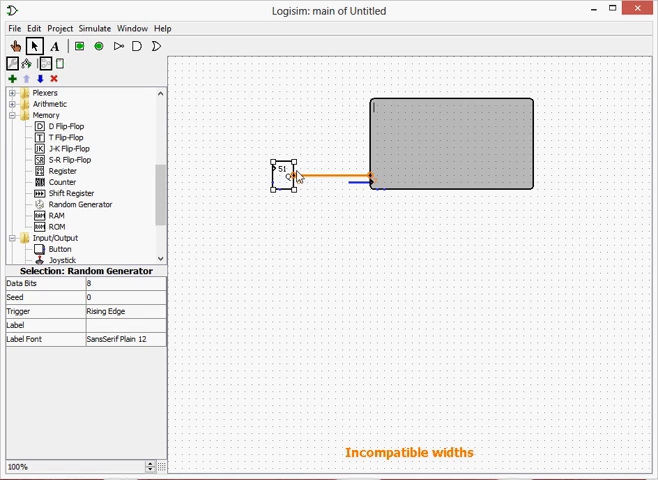
mouse_move(415, 141)
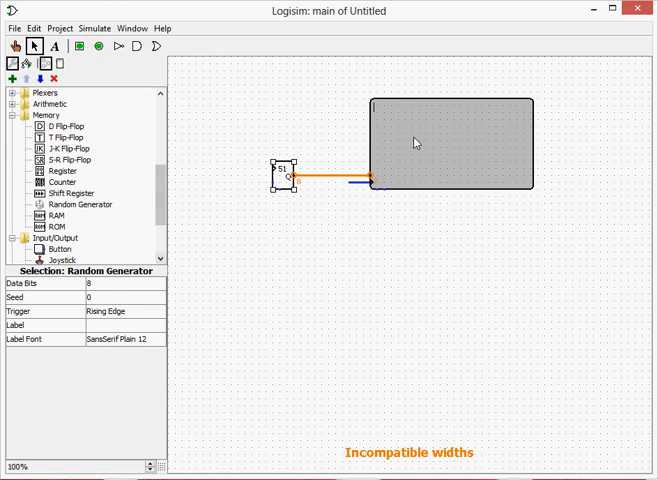
mouse_move(143, 286)
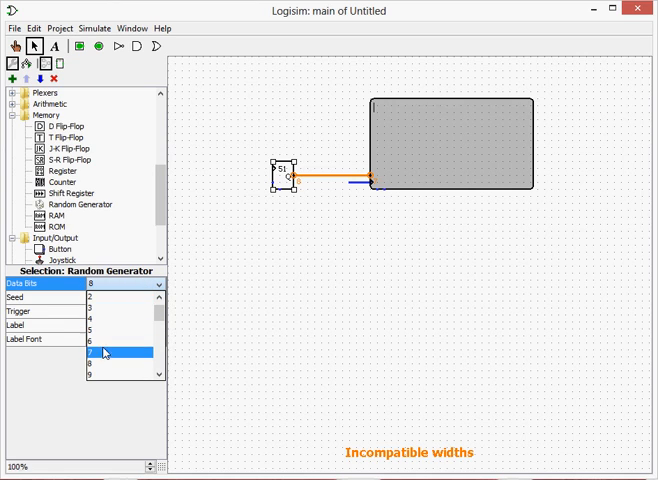
click(91, 352)
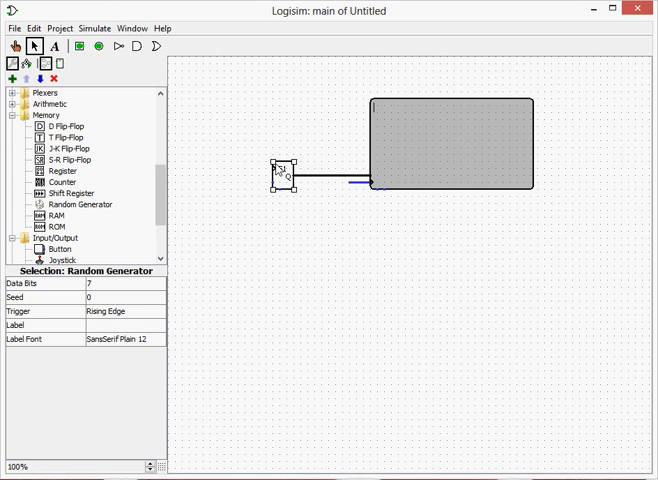
mouse_move(272, 186)
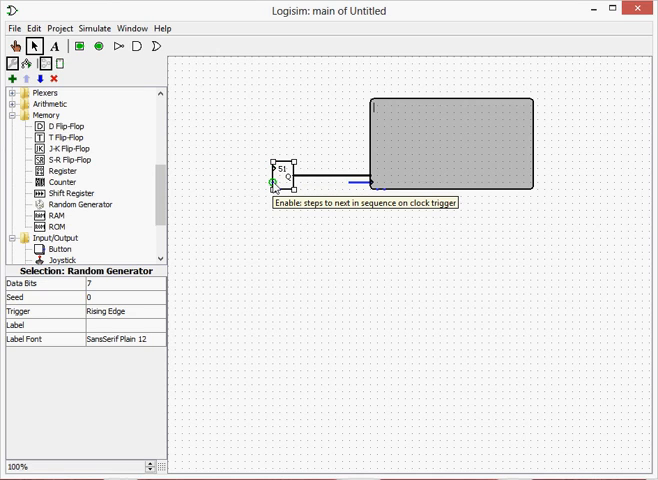
mouse_move(272, 167)
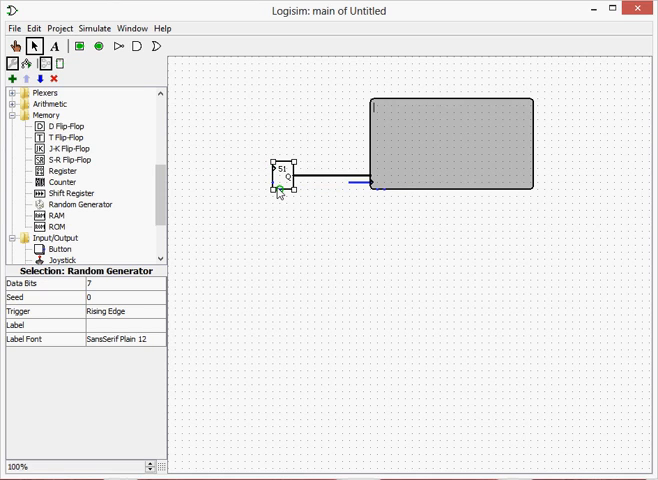
mouse_move(258, 176)
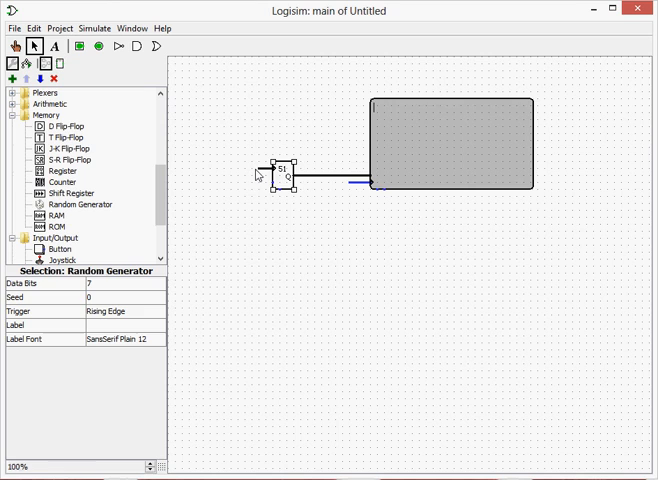
mouse_move(149, 188)
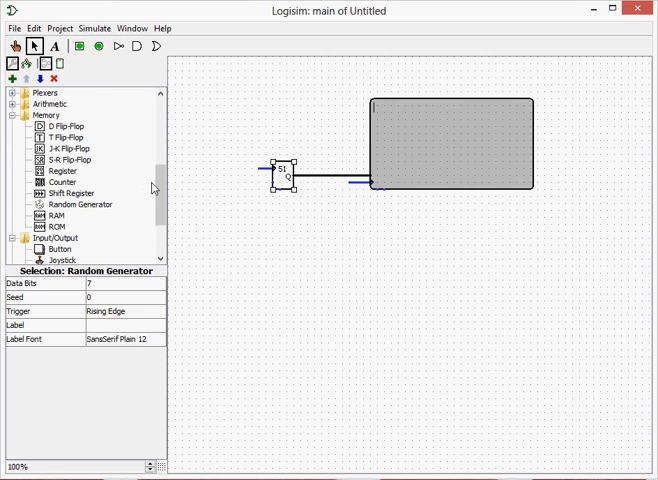
Scroll the explorer and expand the Wiring folder to show the Clock.
scroll(down, 3)
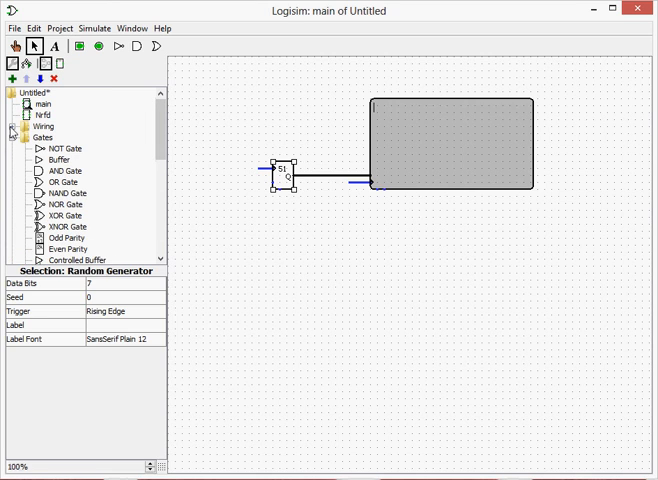
click(12, 124)
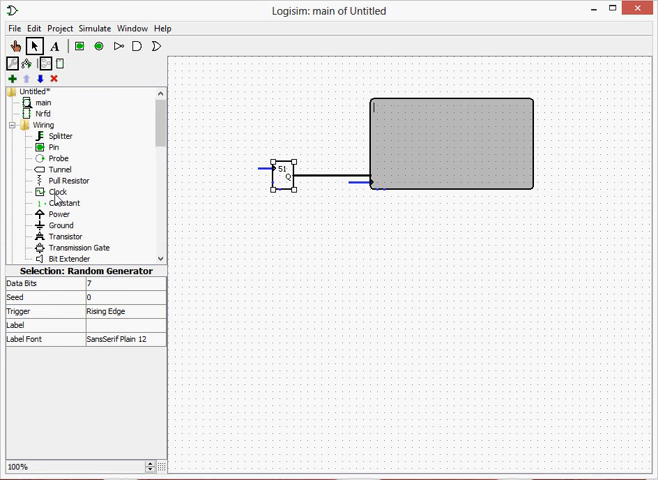